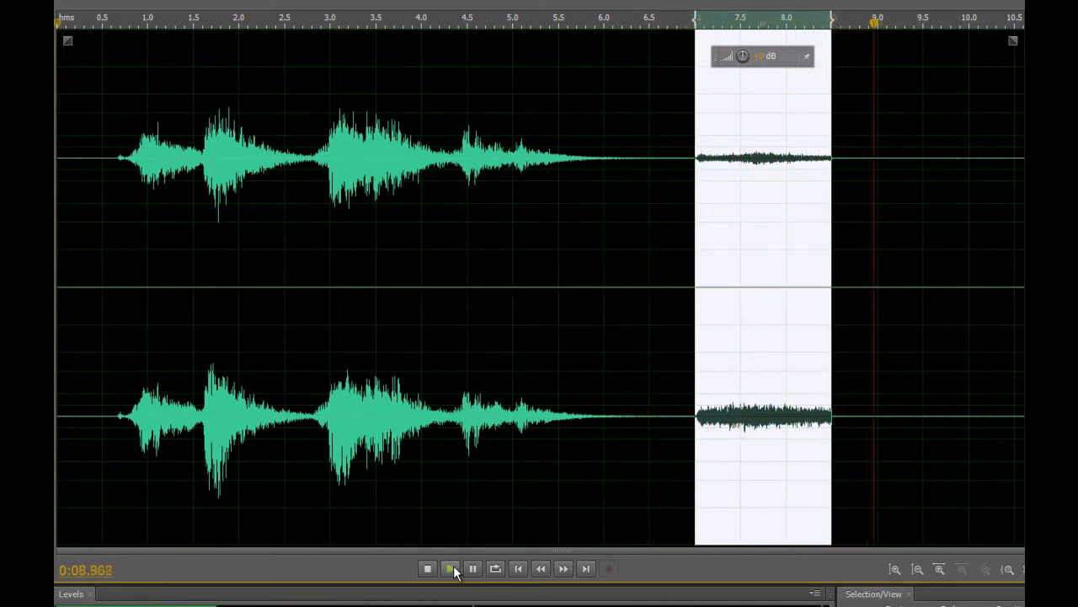
Step: Stop playback and replay the recording from the start to hear the reduced noise
{"action": "left_click", "coordinate": [427, 567]}
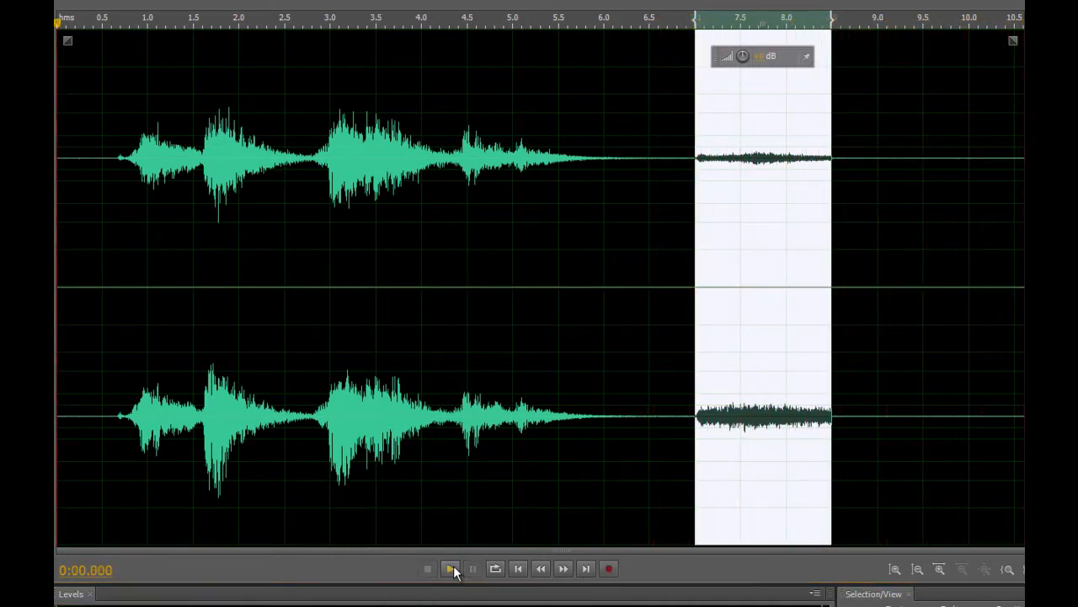
{"action": "left_click", "coordinate": [452, 568]}
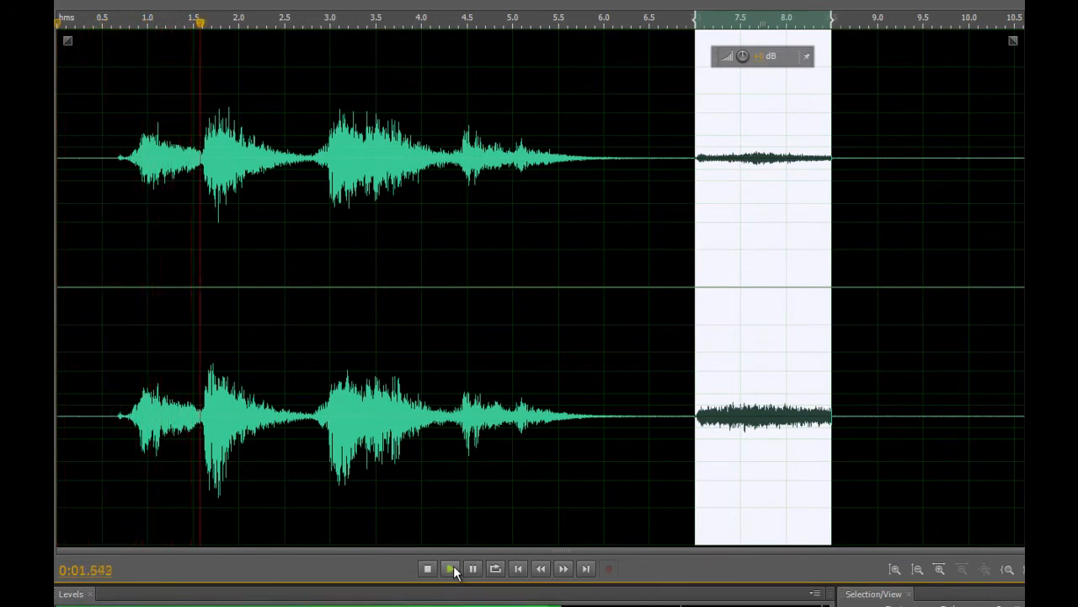